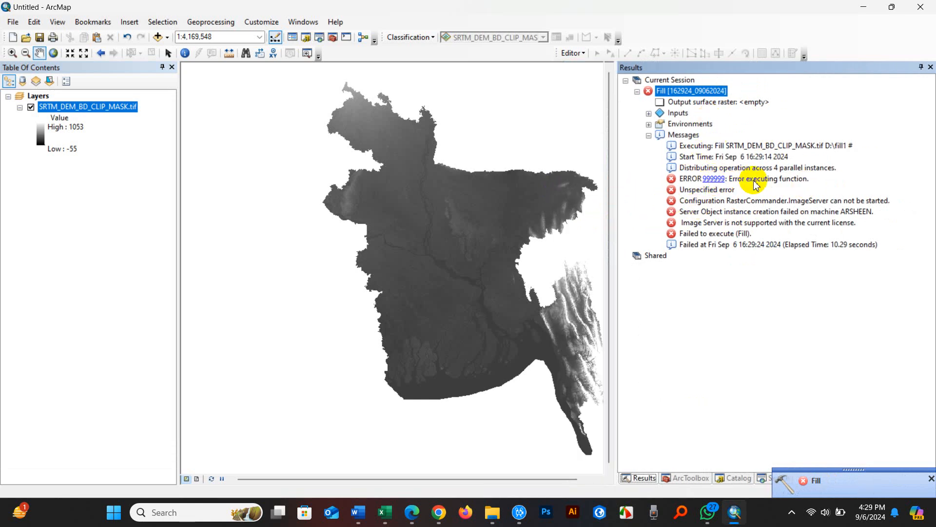
Review the failed Fill messages in Results and return toward the Hydrology toolset
{"action": "left_click", "coordinate": [733, 156]}
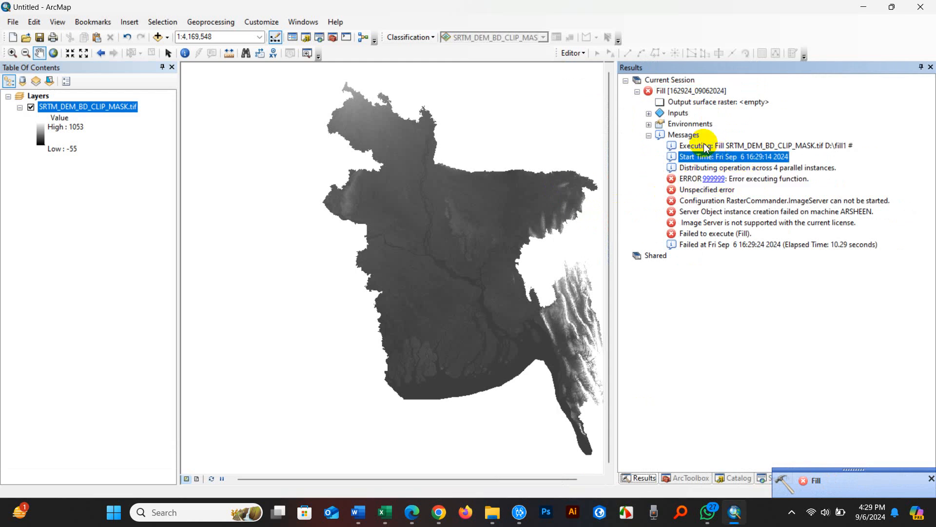
{"action": "left_click", "coordinate": [671, 79]}
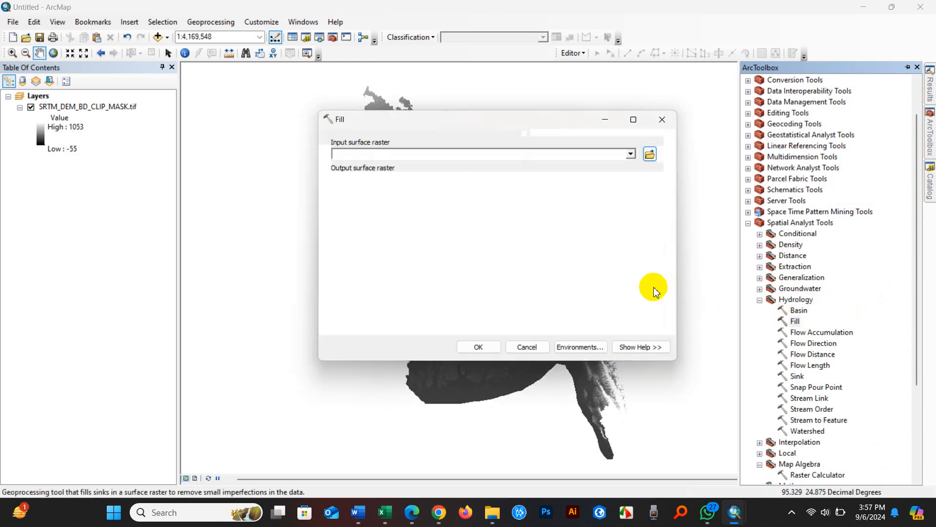
Choose SRTM_DEM_BD_CLIP_MASK.tif as the Fill input surface raster
{"action": "left_click", "coordinate": [629, 153]}
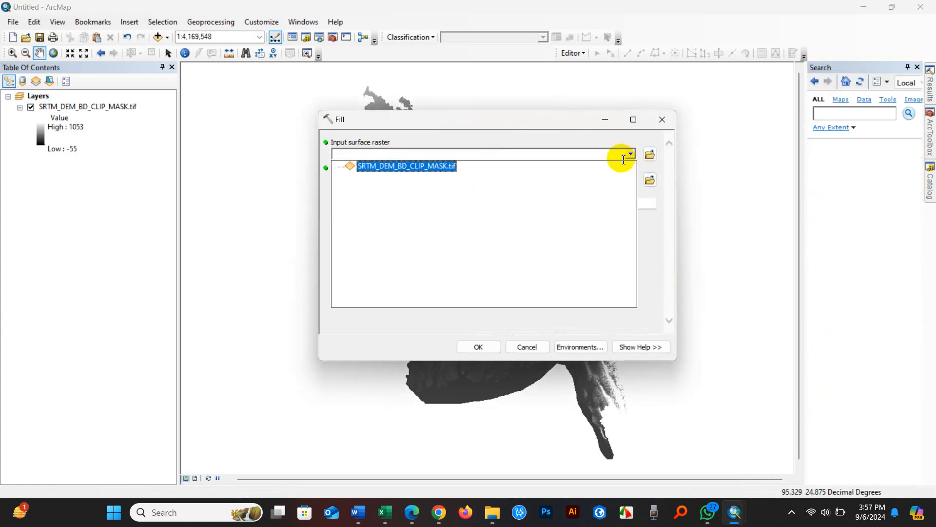
{"action": "left_click", "coordinate": [407, 166]}
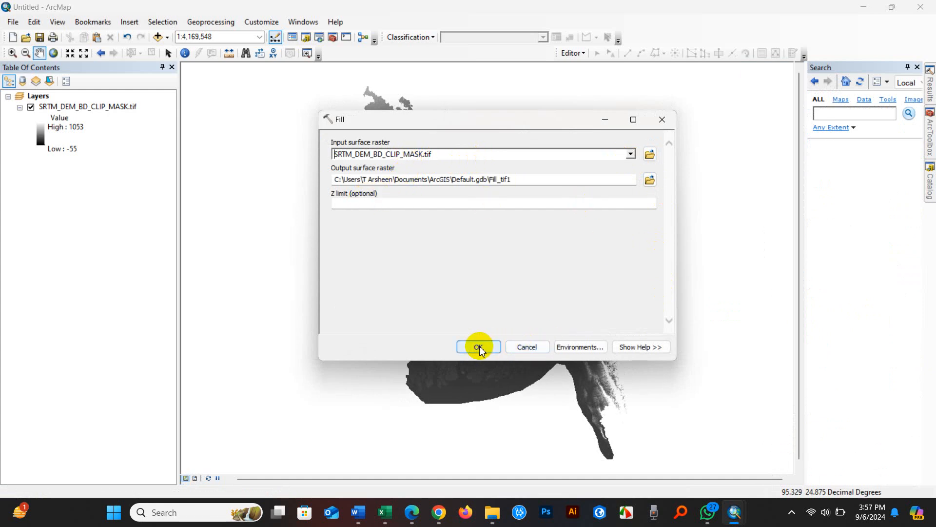
{"action": "mouse_move", "coordinate": [649, 179]}
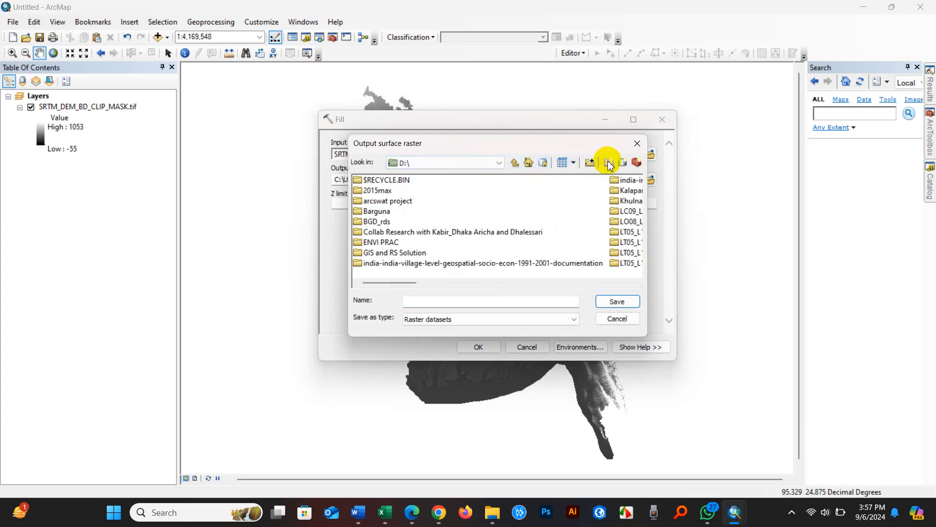
Save the output raster into a new Fill folder on drive D and run the Fill tool
{"action": "left_click", "coordinate": [608, 162]}
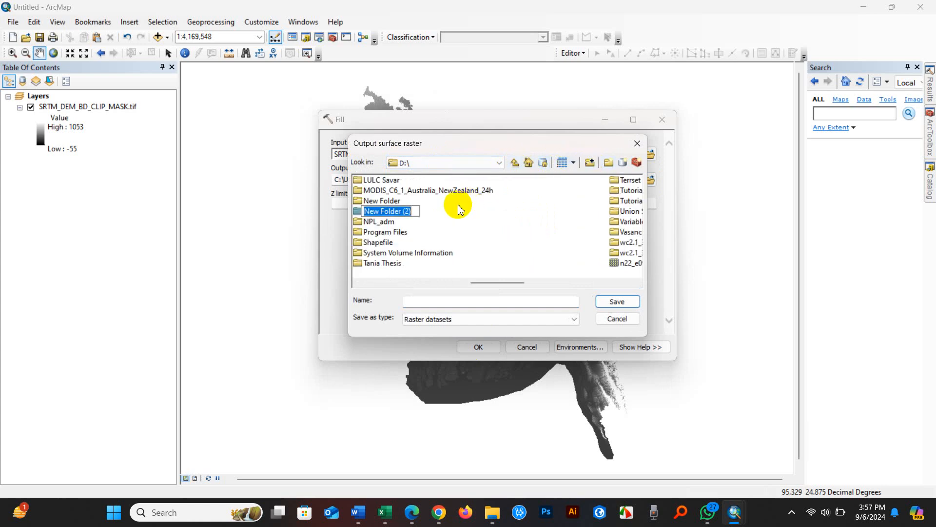
{"action": "type", "text": "Fill"}
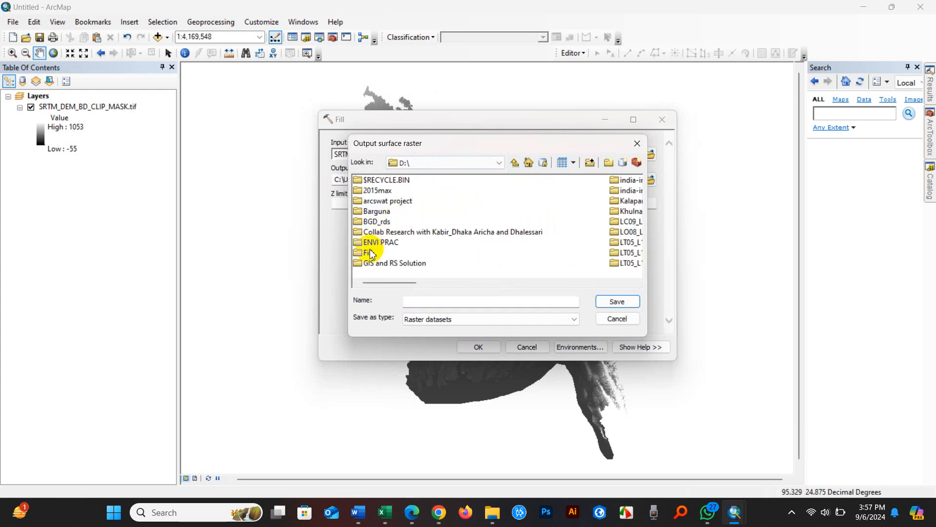
{"action": "double_click", "coordinate": [368, 252]}
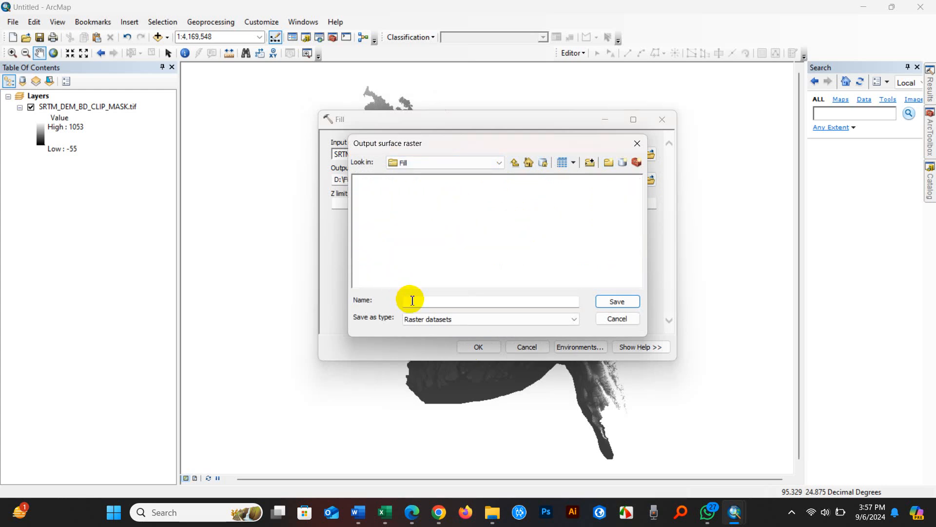
{"action": "type", "text": "Fil"}
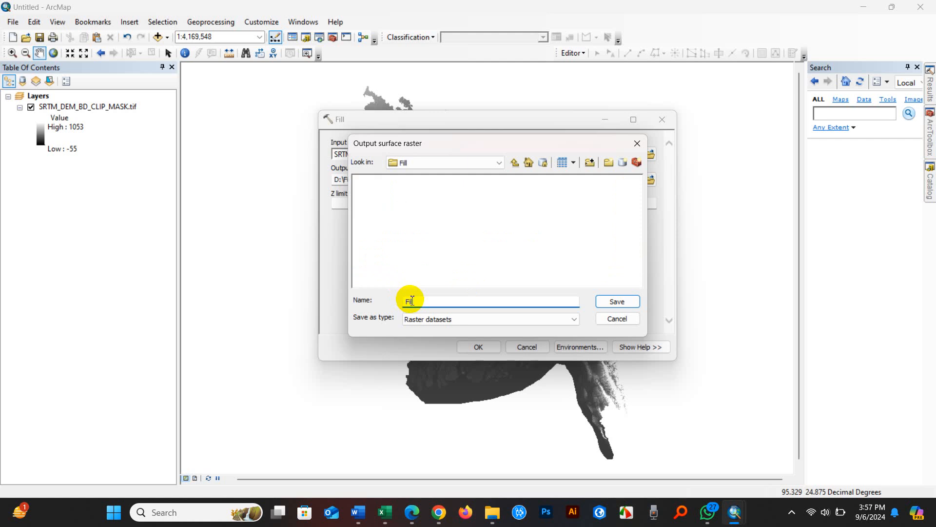
{"action": "left_click", "coordinate": [617, 301]}
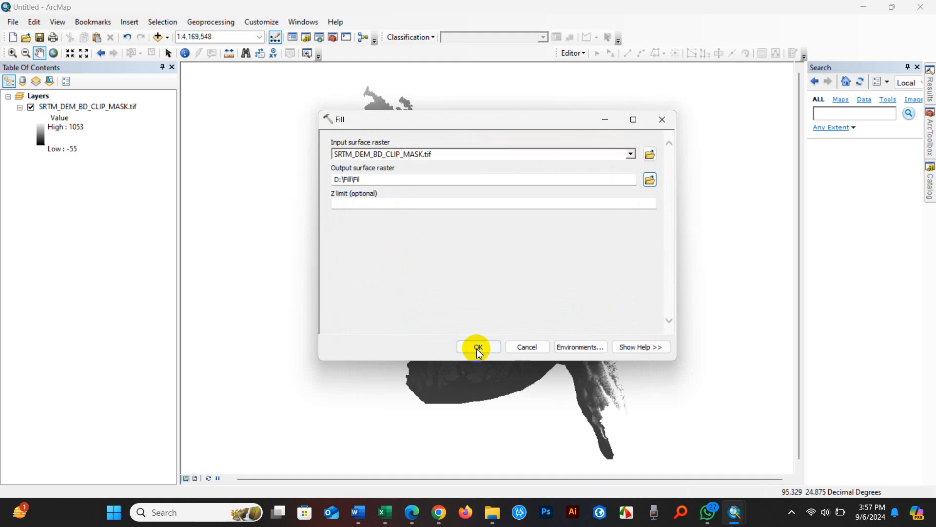
{"action": "left_click", "coordinate": [477, 348]}
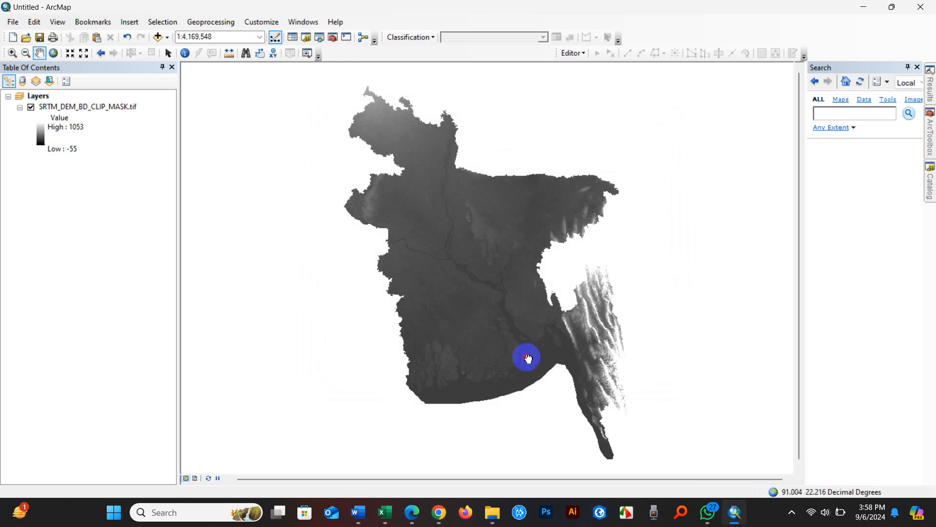
Pan the Bangladesh elevation map while Fill processes and fails with ERROR 999999
{"action": "left_click_drag", "start_coordinate": [526, 358], "coordinate": [509, 338]}
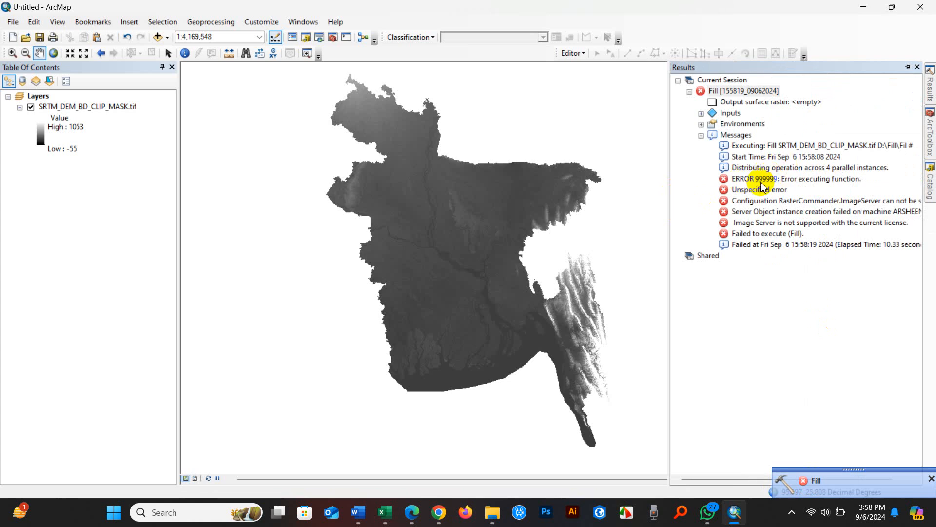
{"action": "mouse_move", "coordinate": [734, 235]}
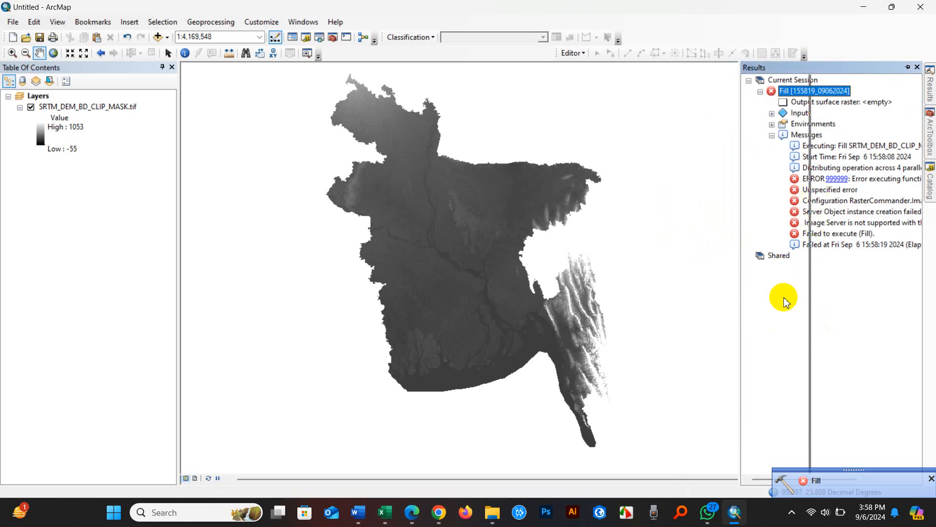
Remove the failed Fill result from Results and show the Hydrology tools in ArcToolbox
{"action": "right_click", "coordinate": [814, 89]}
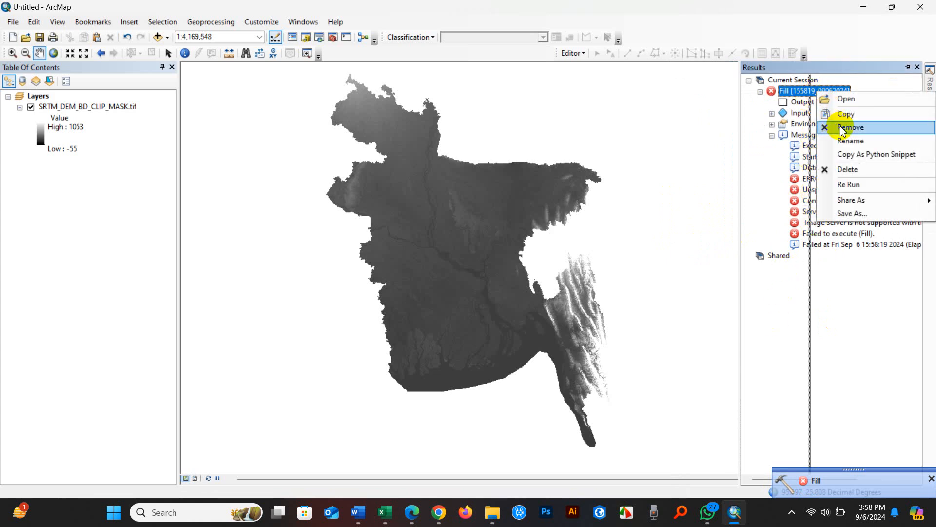
{"action": "left_click", "coordinate": [851, 127]}
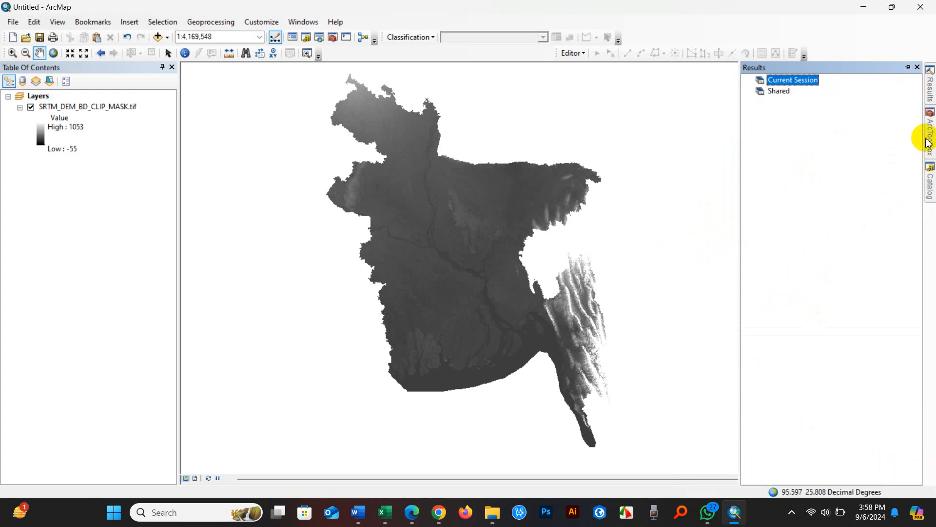
{"action": "left_click", "coordinate": [929, 130]}
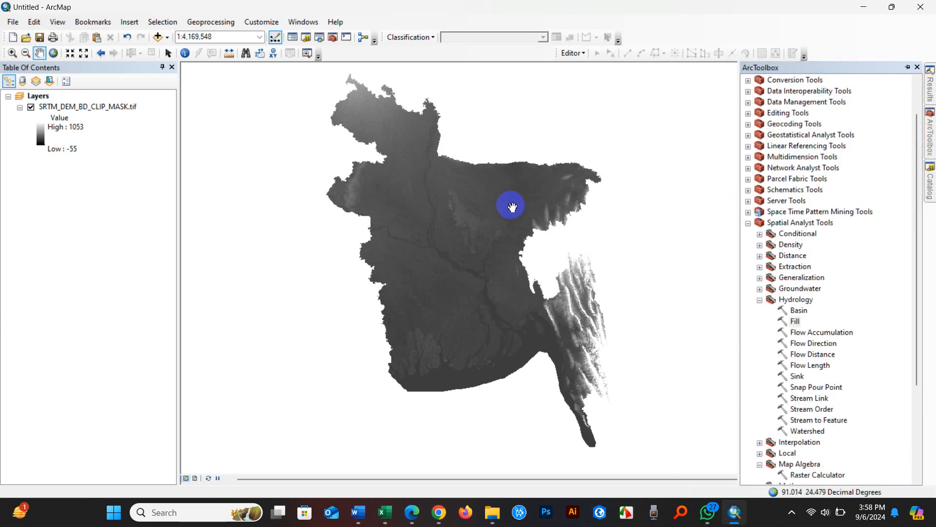
{"action": "left_click", "coordinate": [795, 321]}
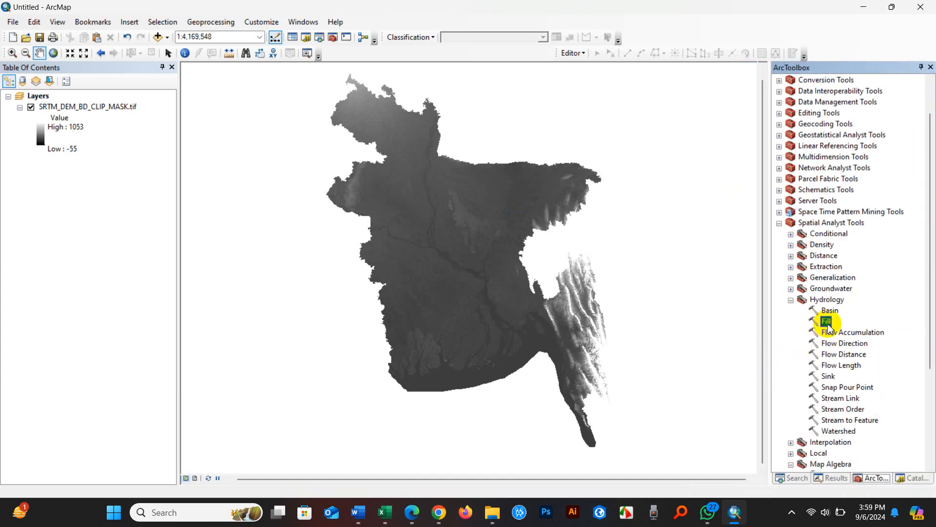
Reopen Fill with SRTM_DEM_BD_CLIP_MASK.tif as input and output saved as D:\Fill\Fill.tif
{"action": "double_click", "coordinate": [826, 321]}
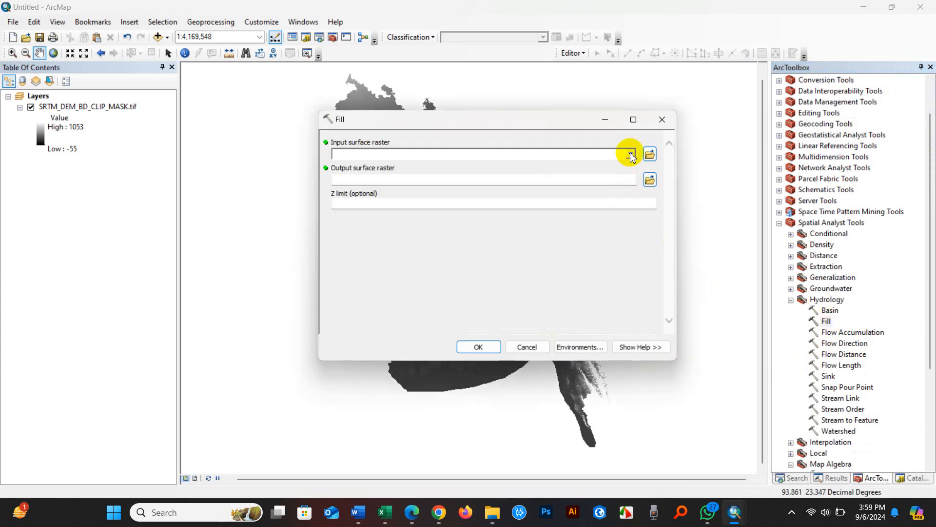
{"action": "left_click", "coordinate": [629, 154]}
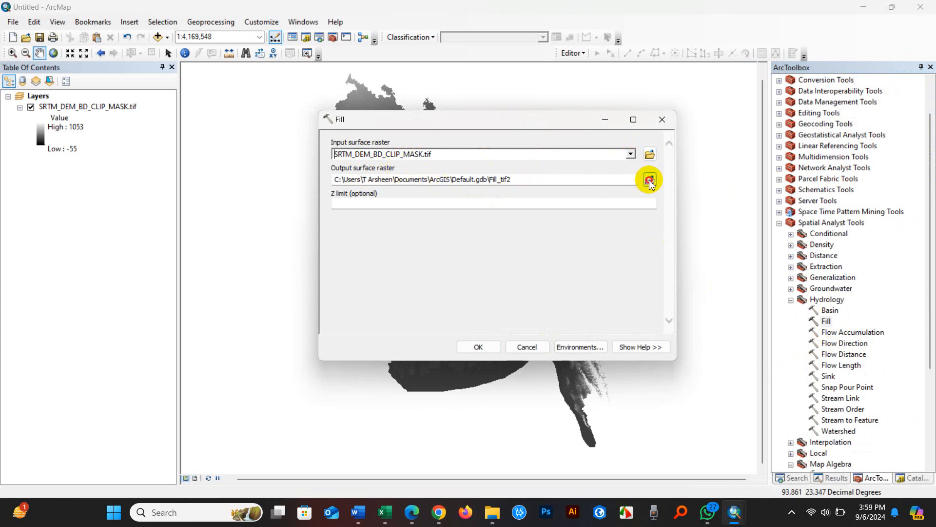
{"action": "left_click", "coordinate": [650, 180]}
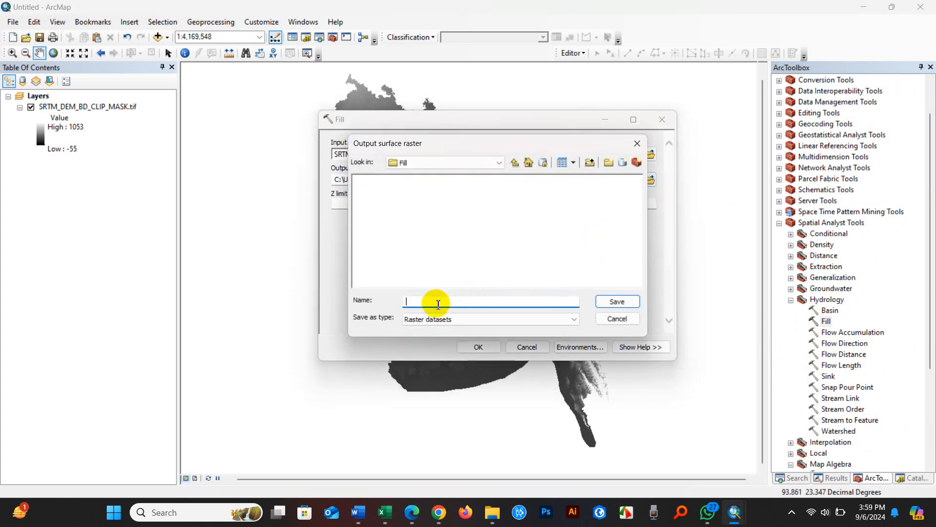
{"action": "type", "text": "Fill."}
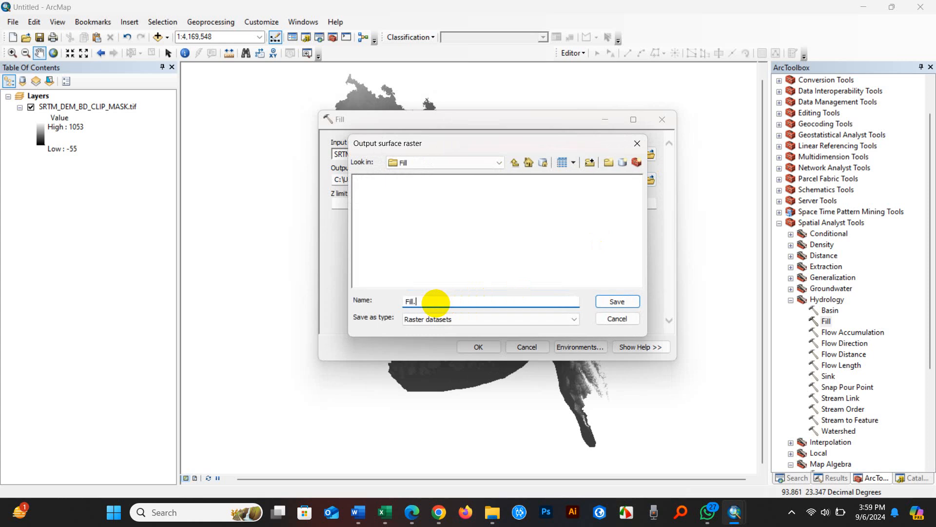
{"action": "type", "text": "tif"}
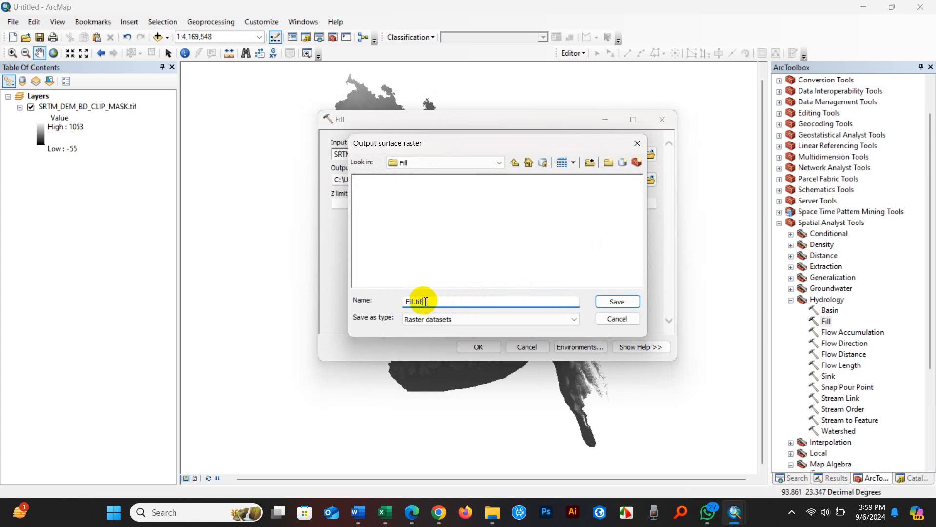
{"action": "left_click", "coordinate": [616, 301]}
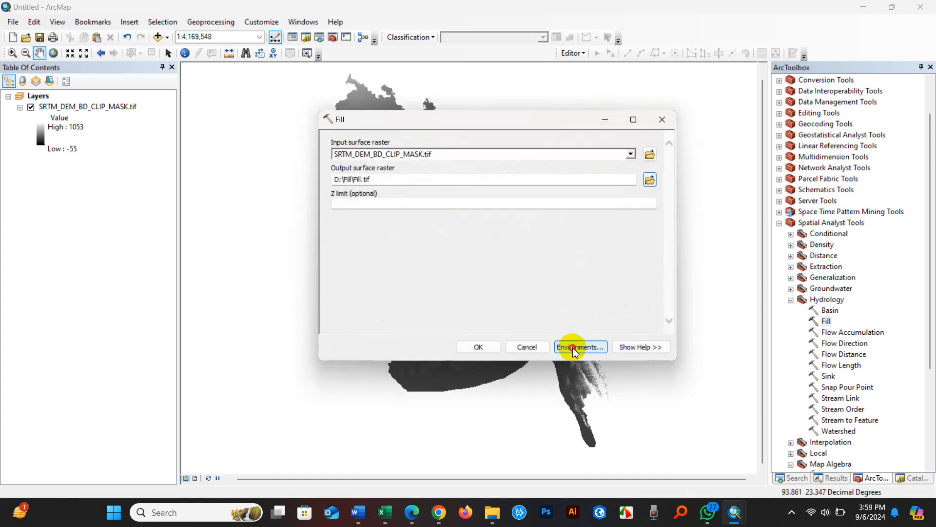
In Environments, set the processing extent to match SRTM_DEM_BD_CLIP_MASK.tif
{"action": "left_click", "coordinate": [578, 347]}
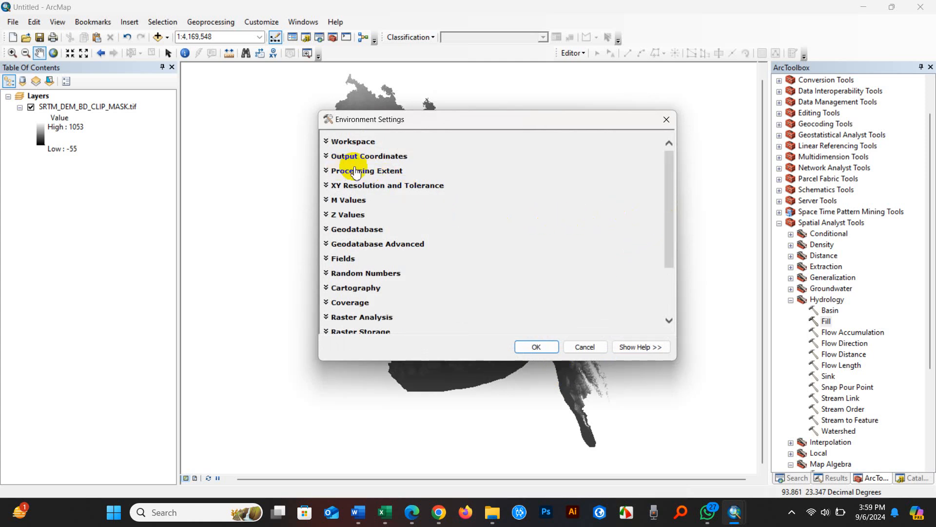
{"action": "left_click", "coordinate": [366, 170]}
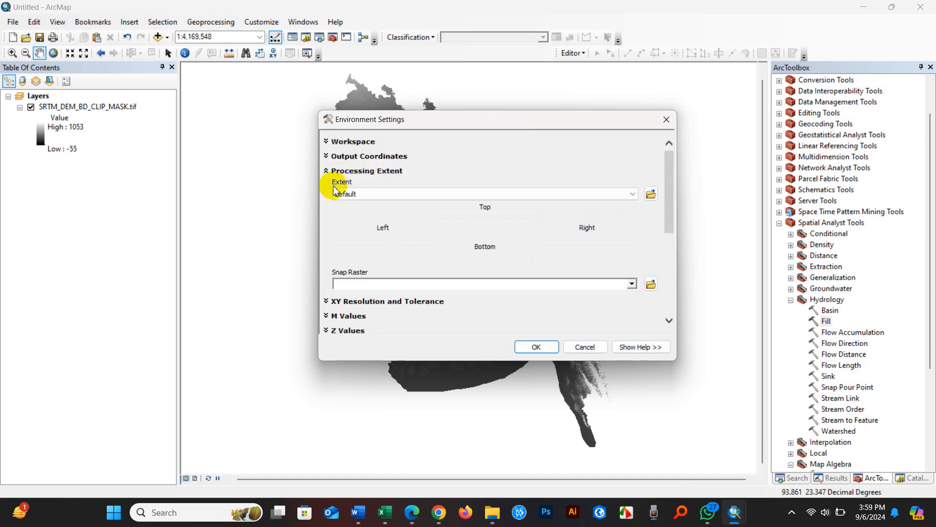
{"action": "left_click", "coordinate": [632, 193]}
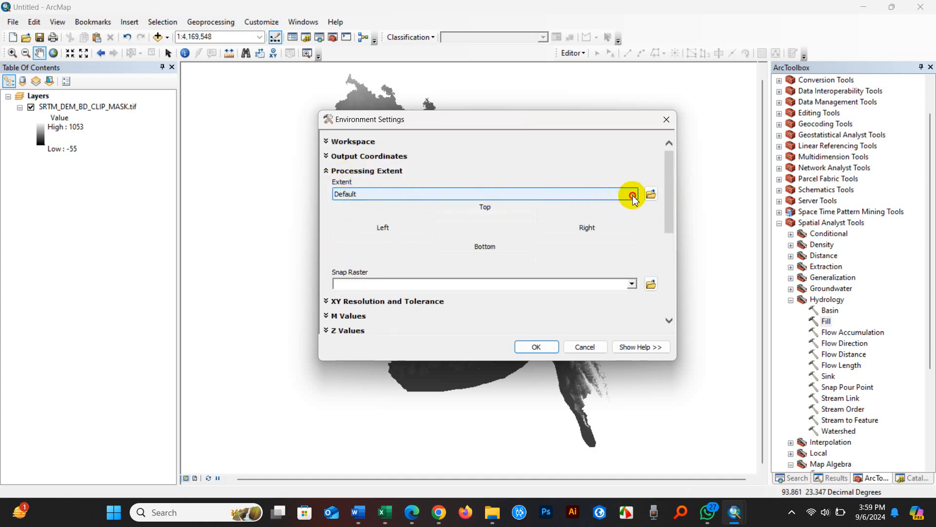
{"action": "left_click", "coordinate": [631, 194]}
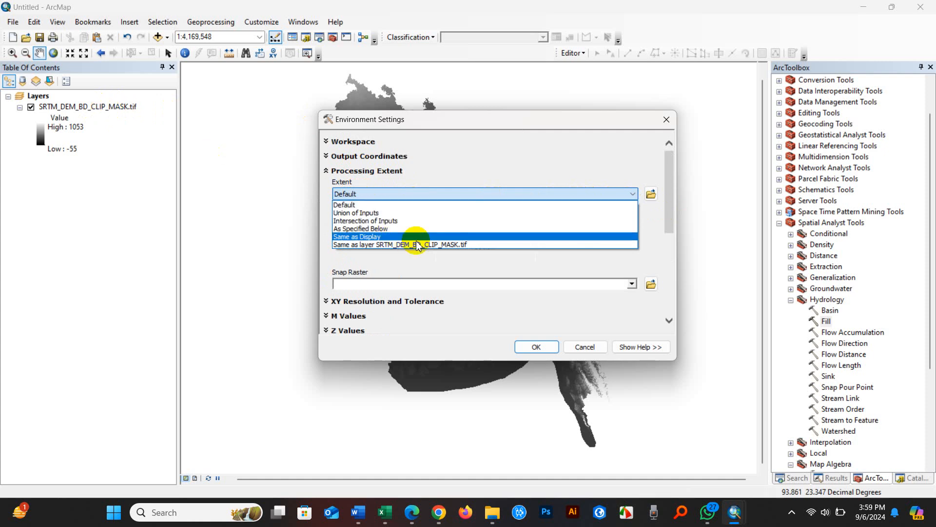
{"action": "left_click", "coordinate": [400, 244]}
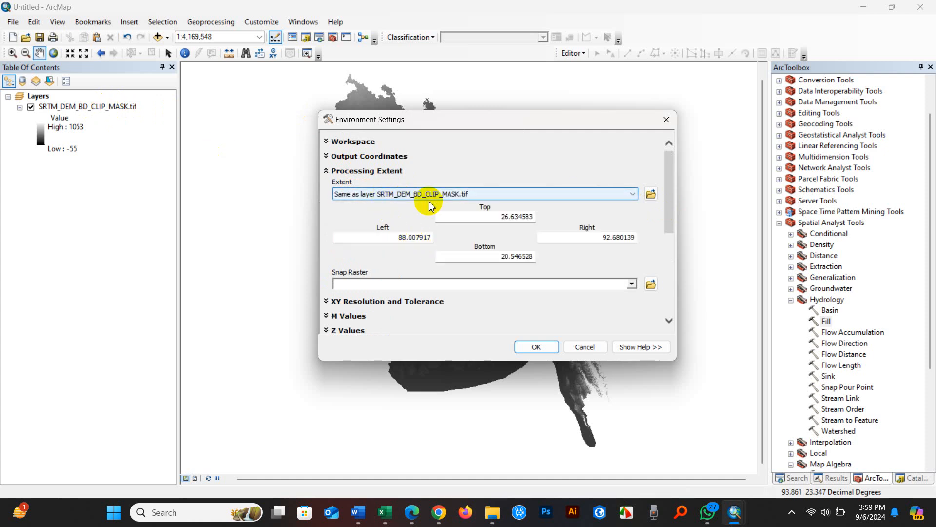
{"action": "scroll", "scroll_direction": "down", "scroll_amount": 3}
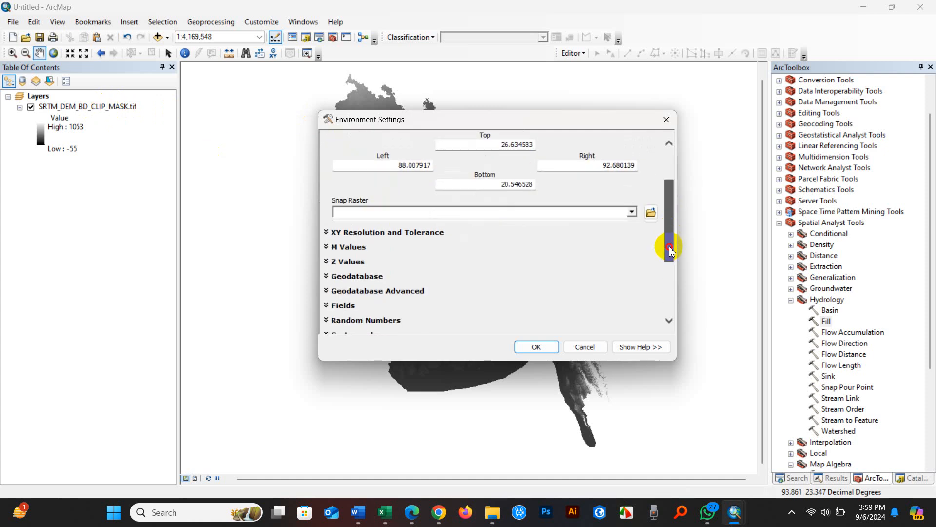
{"action": "scroll", "scroll_direction": "down", "scroll_amount": 3}
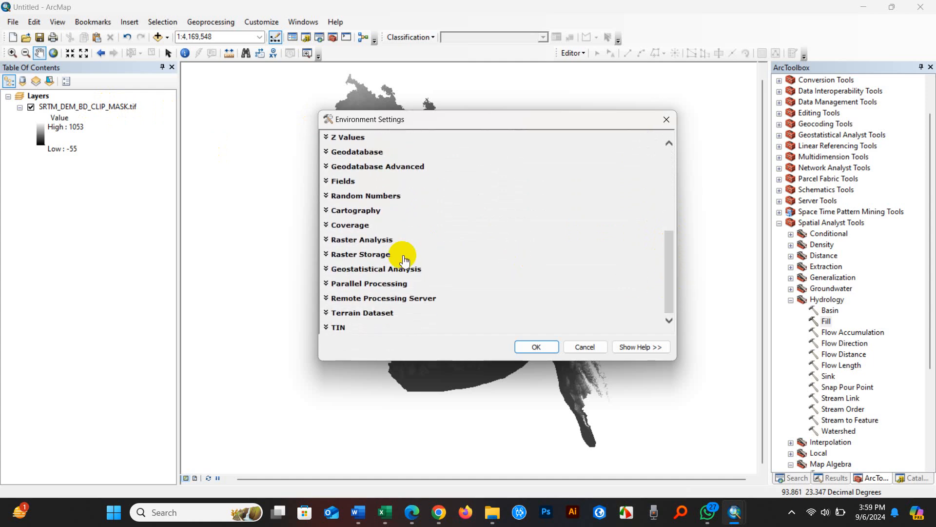
Use the clipped DEM as raster analysis mask, set parallel processing factor 0, and apply
{"action": "left_click", "coordinate": [360, 240]}
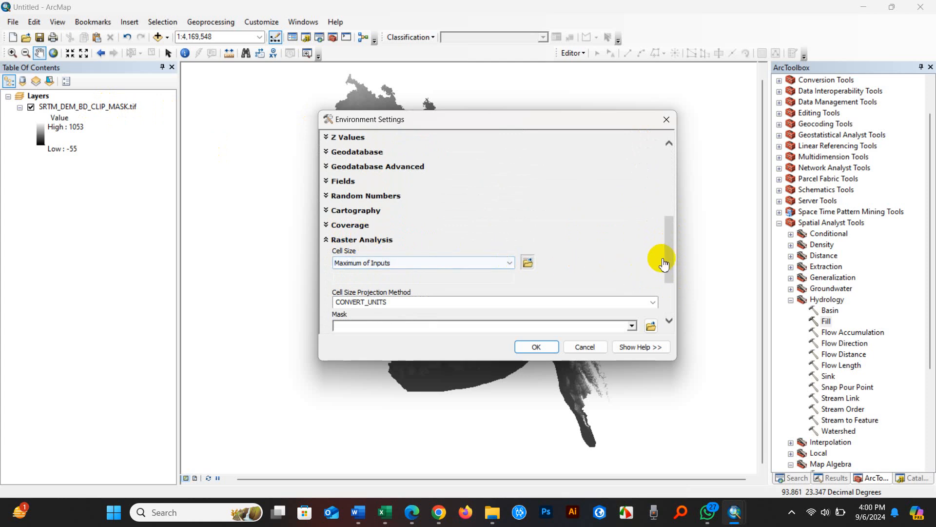
{"action": "scroll", "scroll_direction": "down", "scroll_amount": 3}
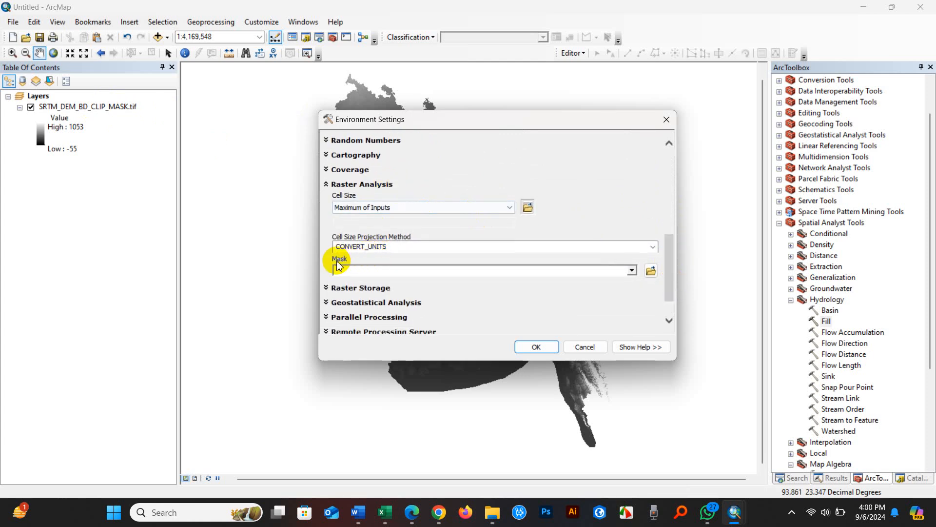
{"action": "left_click", "coordinate": [631, 270]}
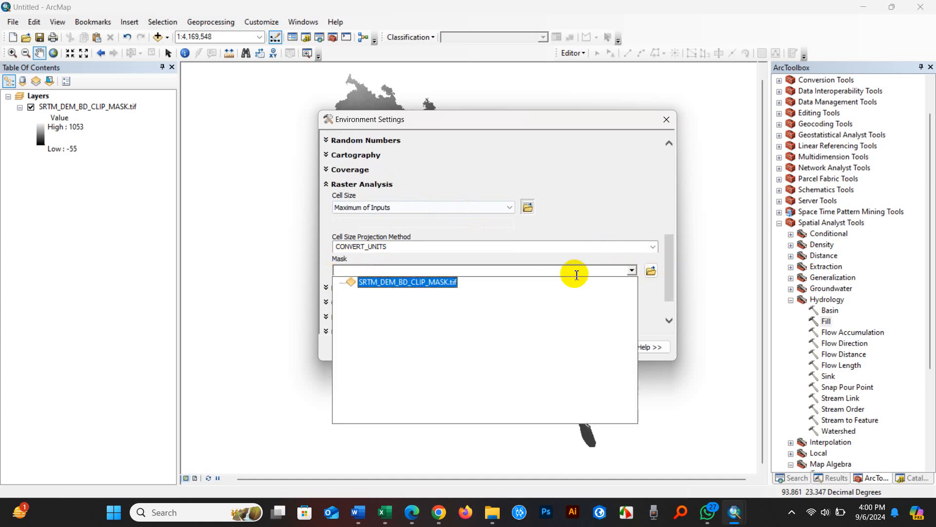
{"action": "left_click", "coordinate": [408, 281]}
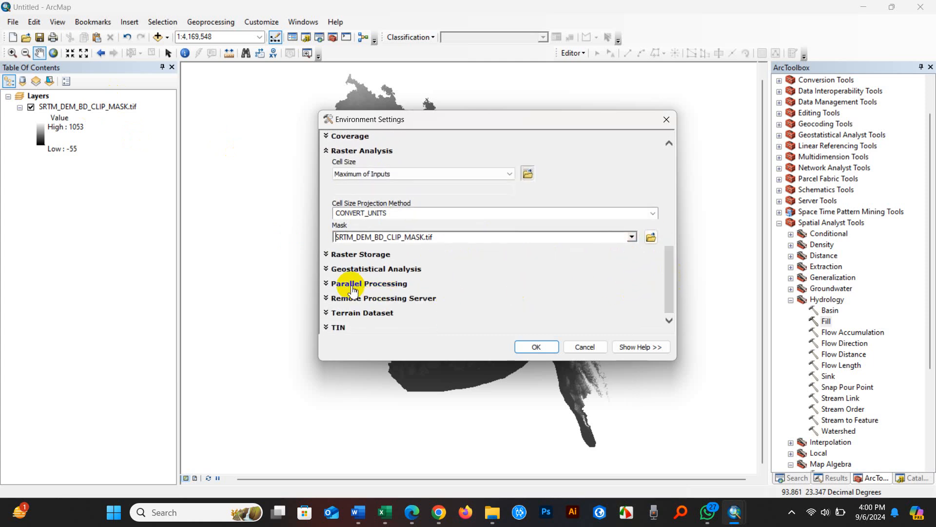
{"action": "left_click", "coordinate": [369, 282]}
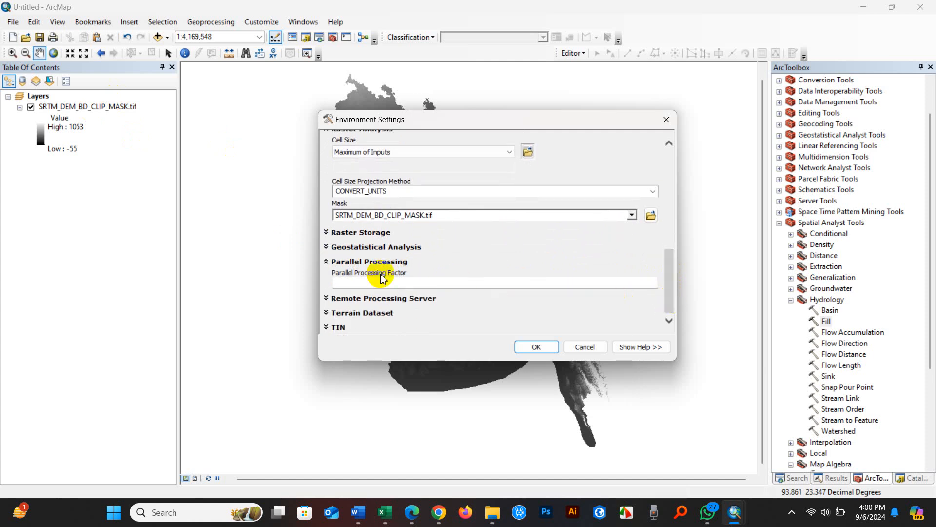
{"action": "left_click", "coordinate": [374, 282]}
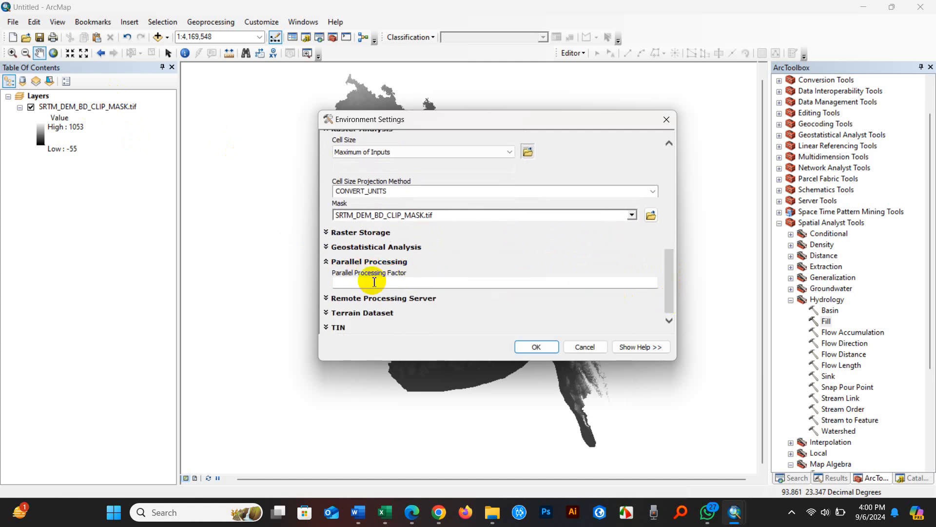
{"action": "mouse_move", "coordinate": [361, 286]}
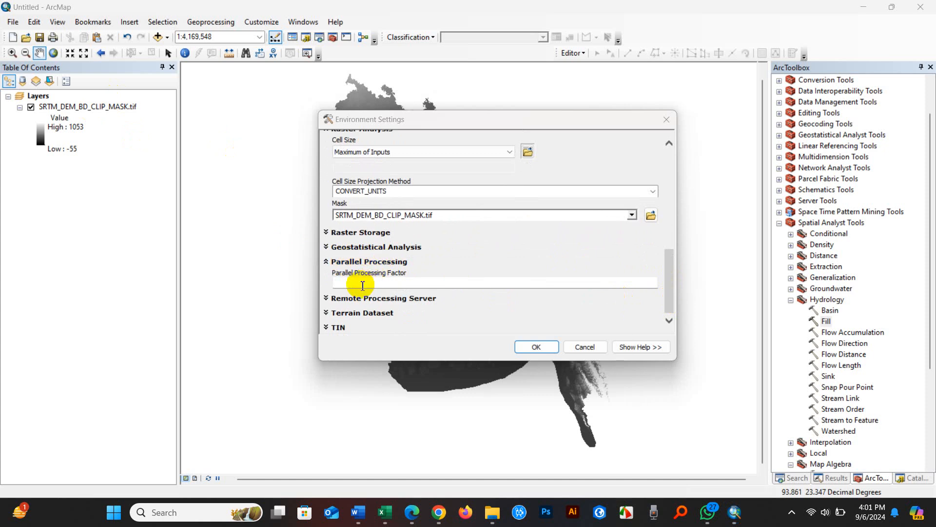
{"action": "type", "text": "0"}
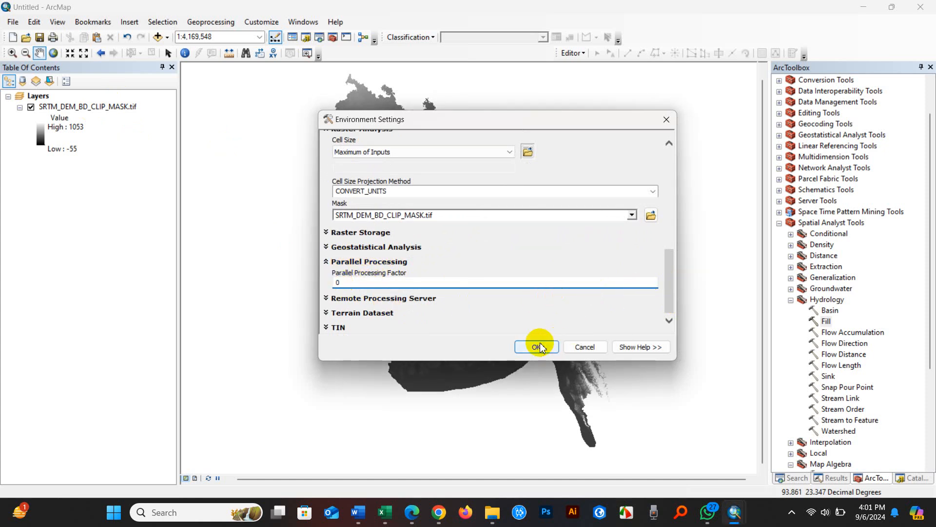
{"action": "left_click", "coordinate": [537, 347]}
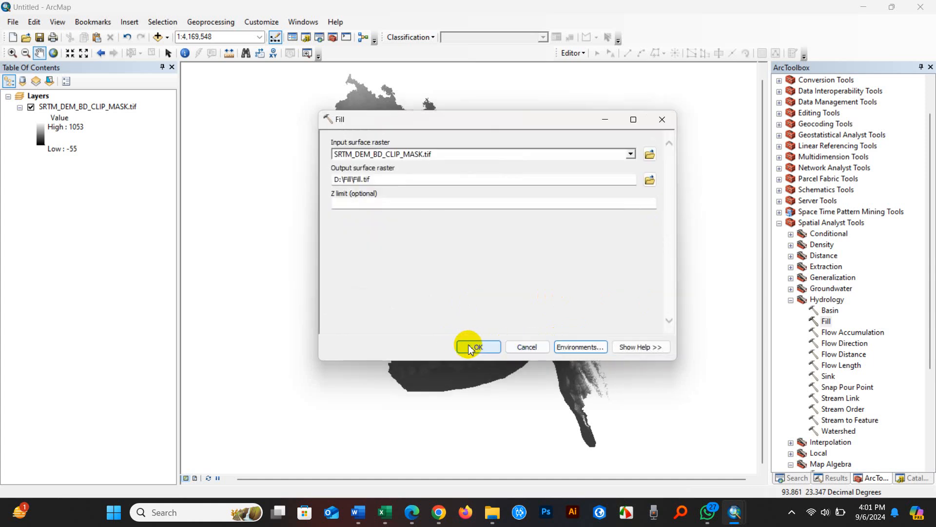
Run Fill to produce the new Fill.tif layer (values -9 to 1053) over Bangladesh
{"action": "left_click", "coordinate": [474, 346]}
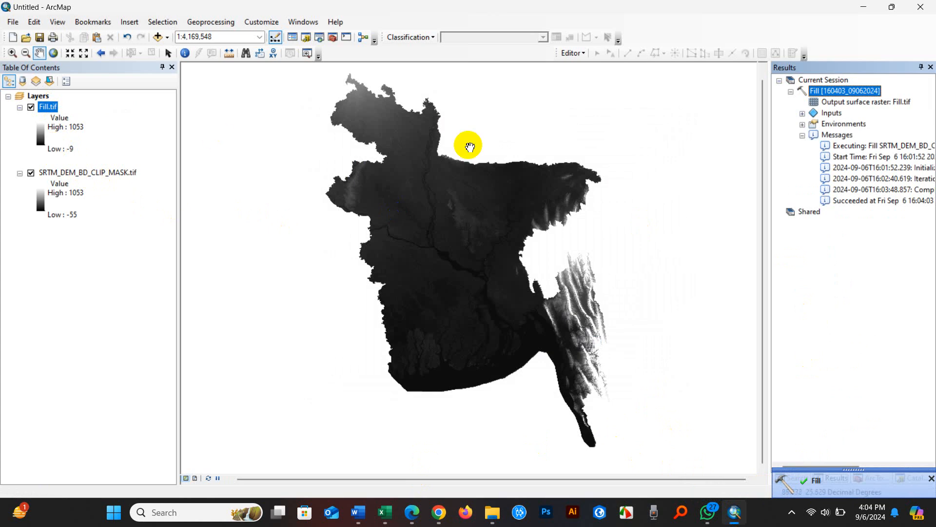
{"action": "mouse_move", "coordinate": [789, 168]}
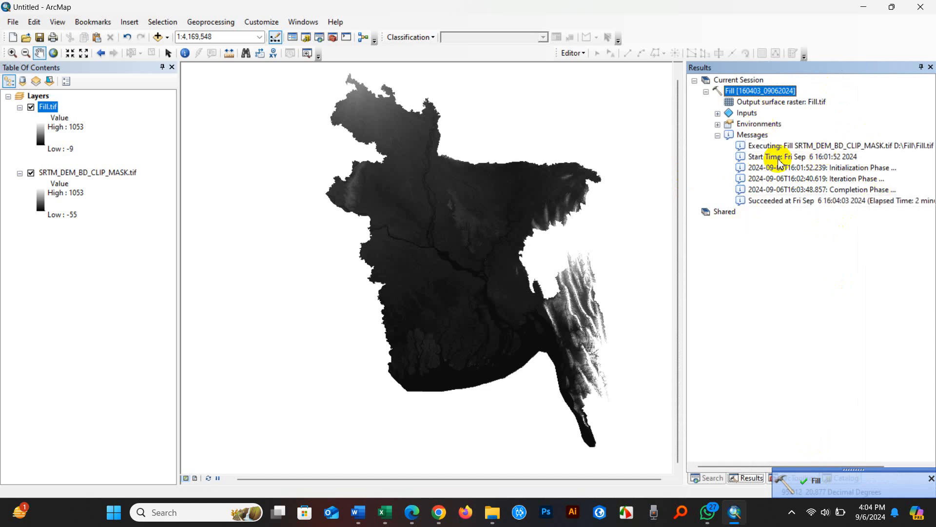
{"action": "mouse_move", "coordinate": [686, 202]}
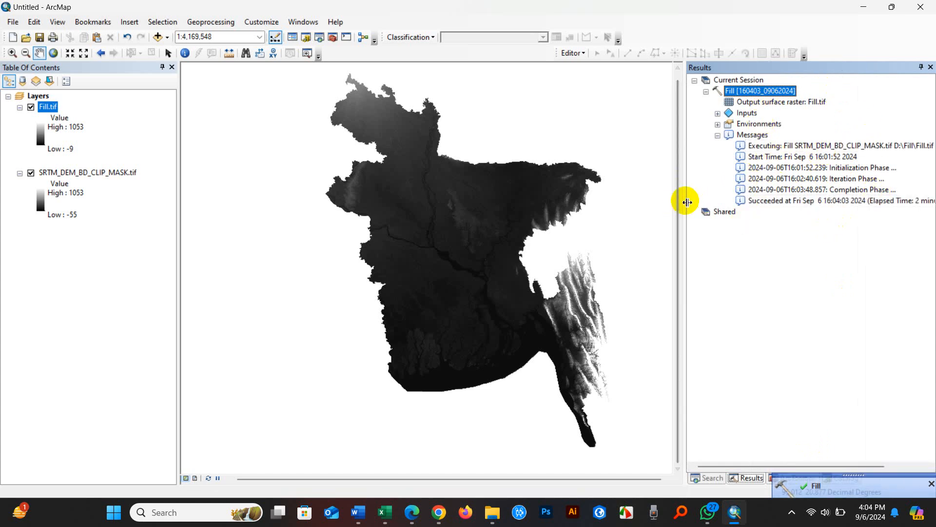